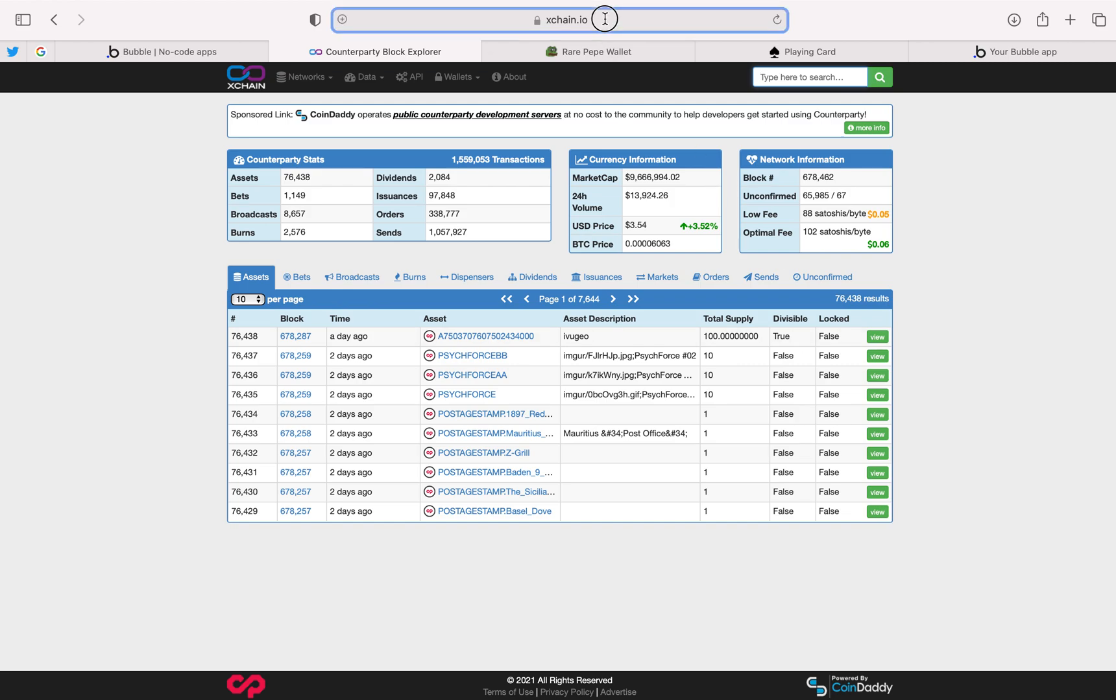
- Reveal the Wallets dropdown listing Counterparty wallet websites on xchain.io
left_click(605, 18)
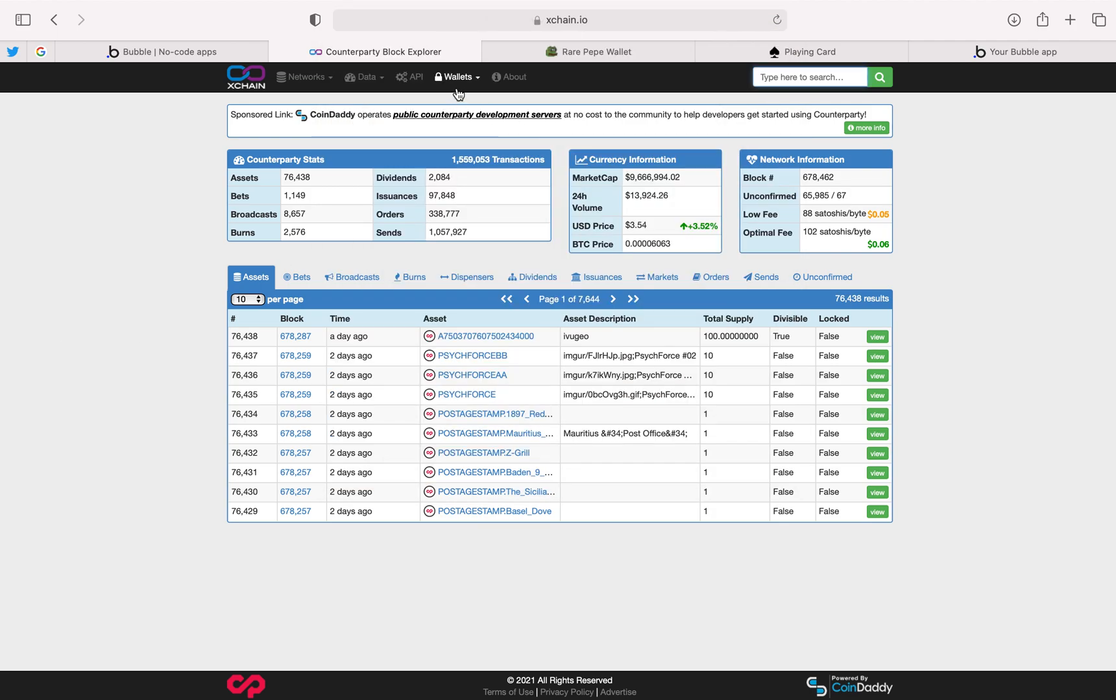
left_click(456, 76)
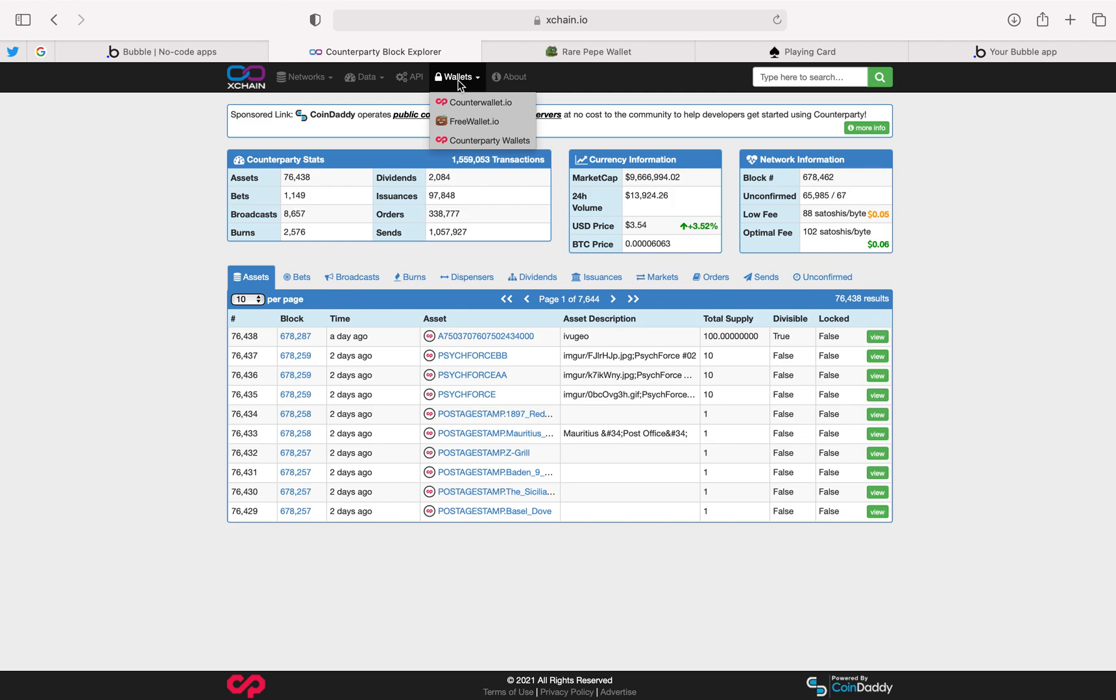
mouse_move(456, 105)
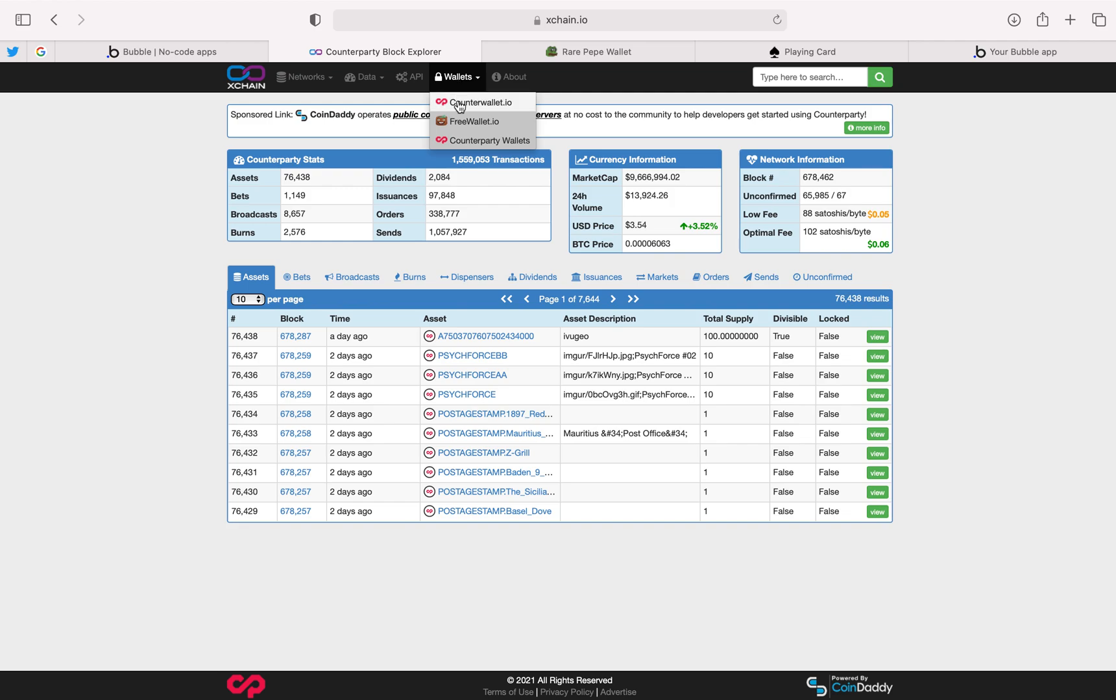
- Go to Counterwallet.io and scroll down to the HealthCoin Counterwallet Server card
left_click(481, 103)
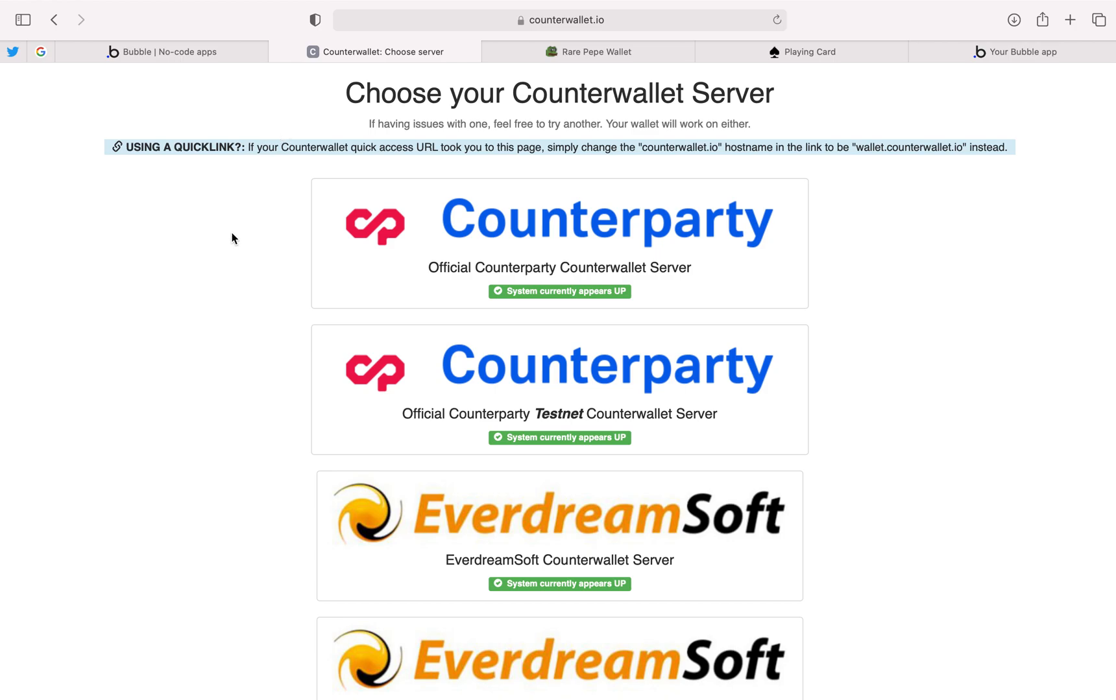
scroll("down", 3)
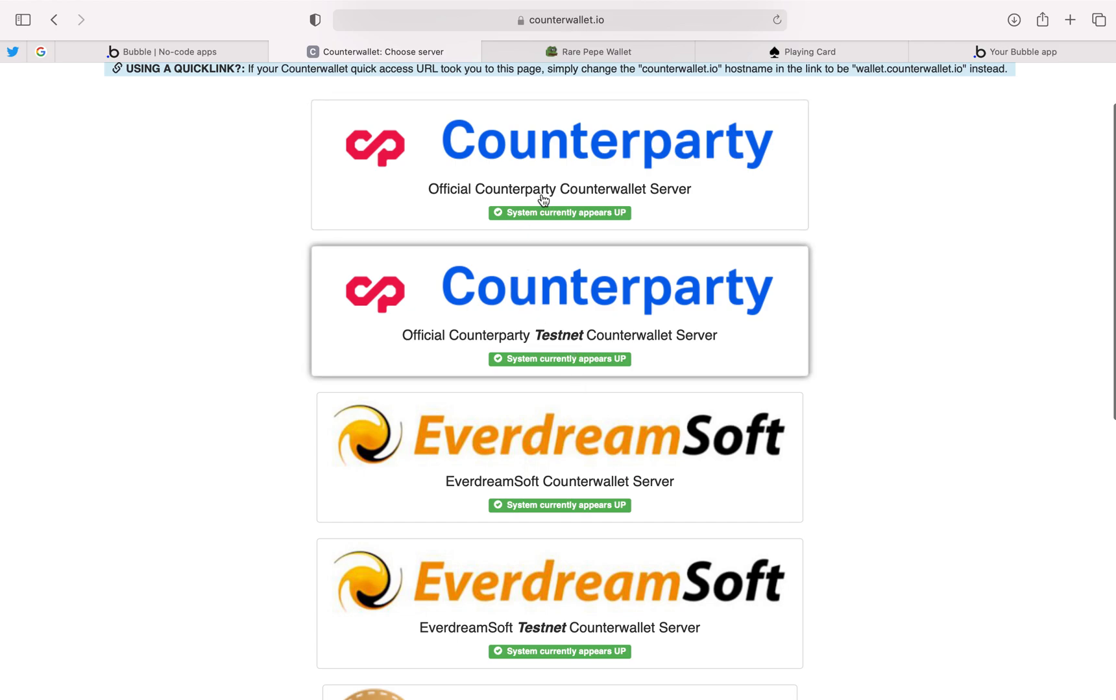
scroll("down", 3)
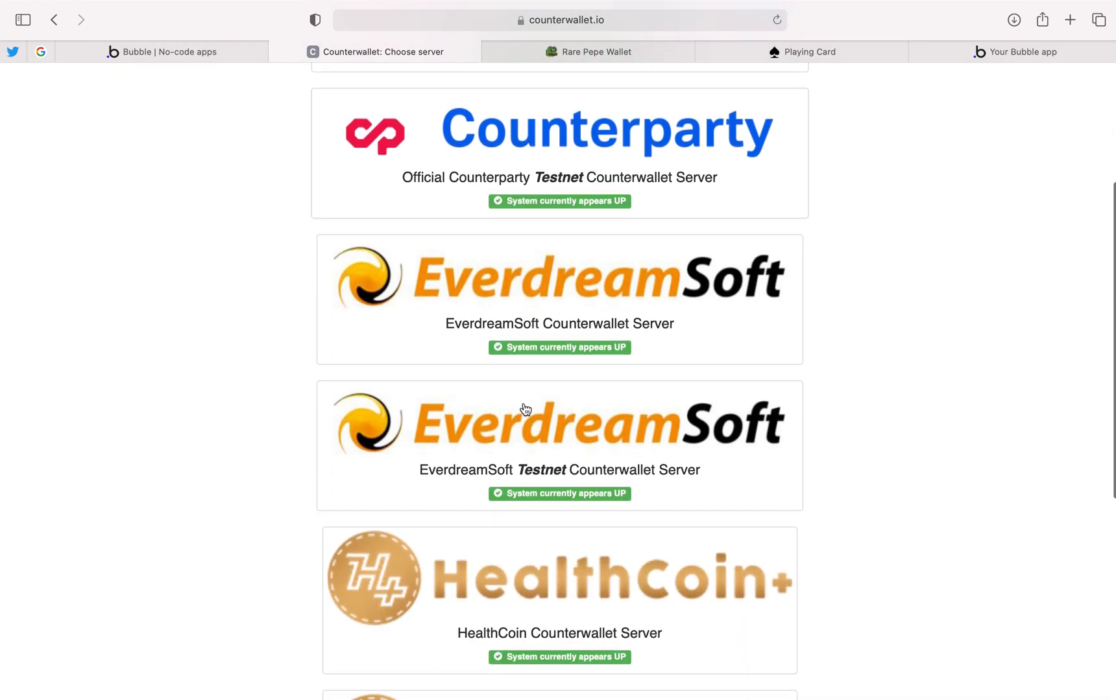
scroll("down", 3)
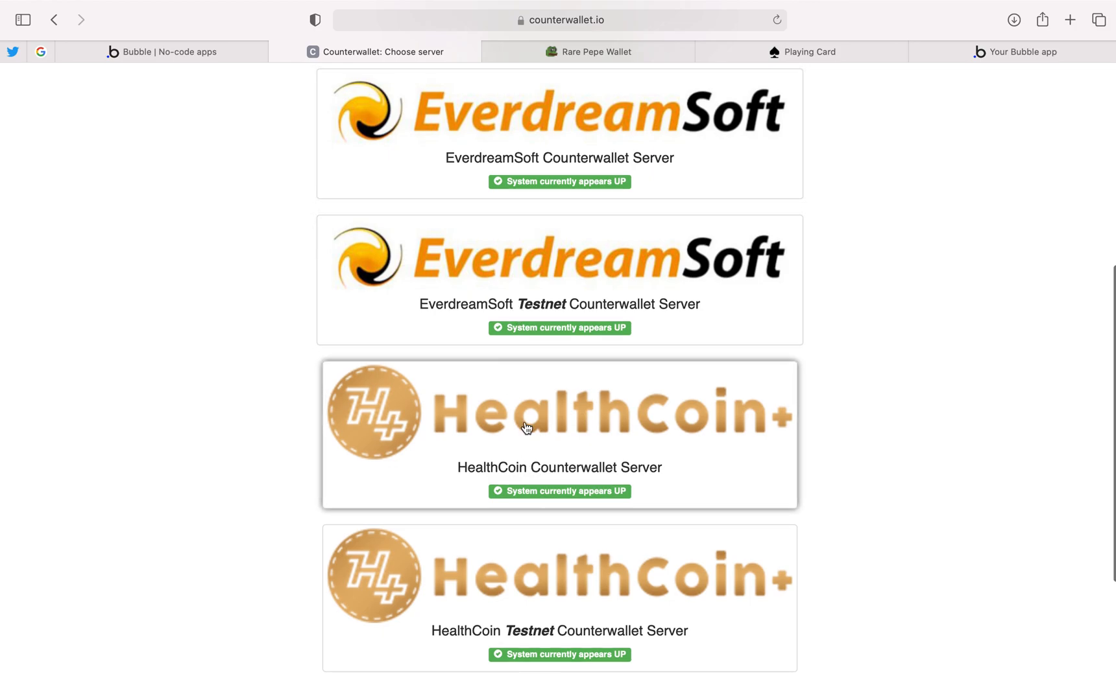
mouse_move(519, 425)
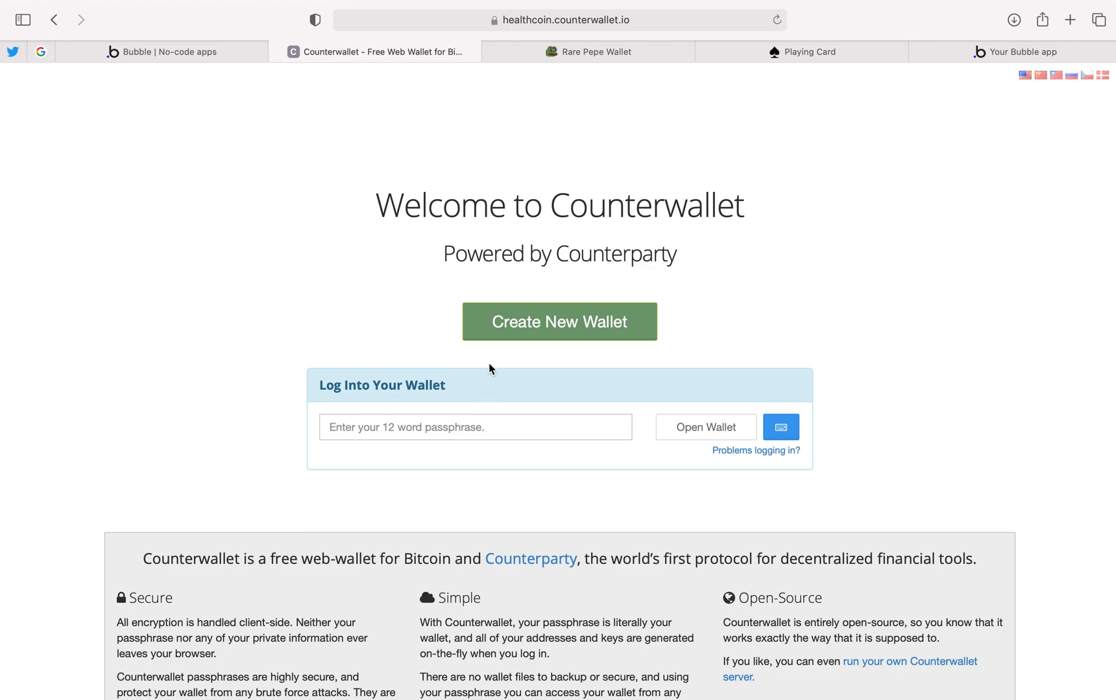
mouse_move(519, 325)
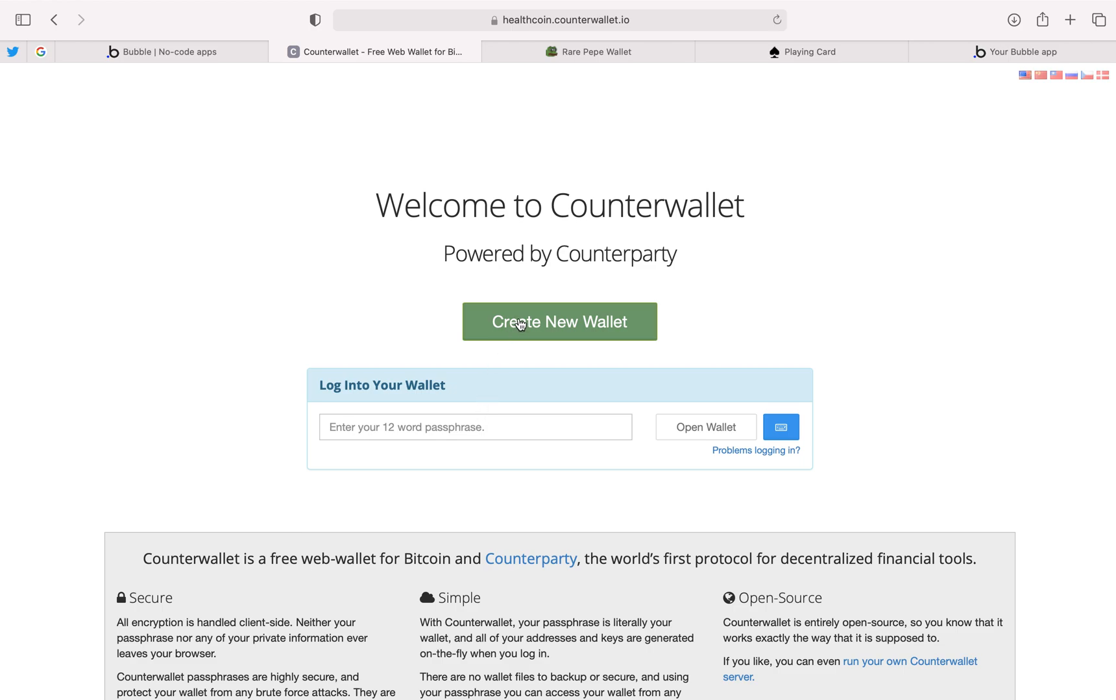
- Create a new wallet and acknowledge the twelve-word passphrase has been securely stored
left_click(559, 322)
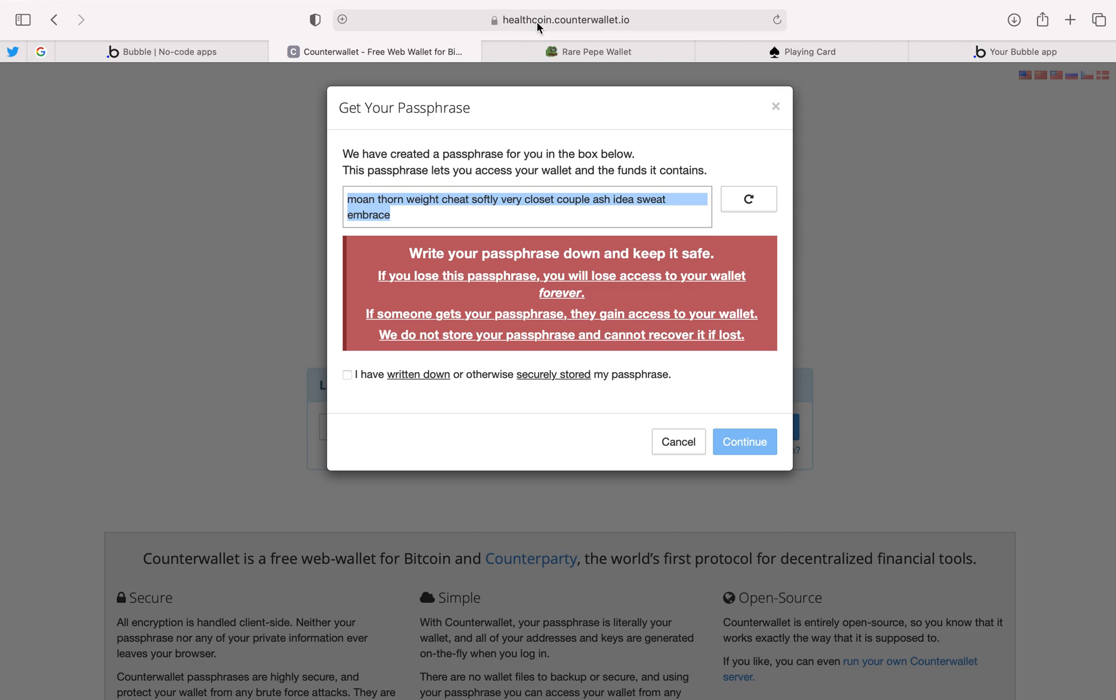
mouse_move(475, 231)
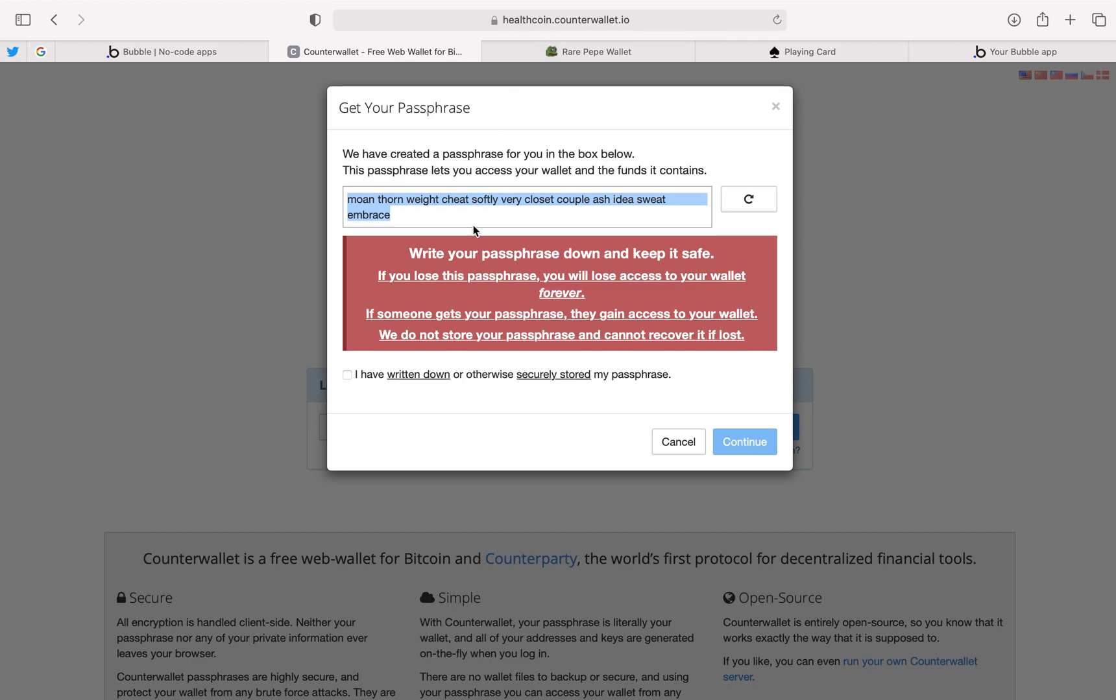
mouse_move(440, 219)
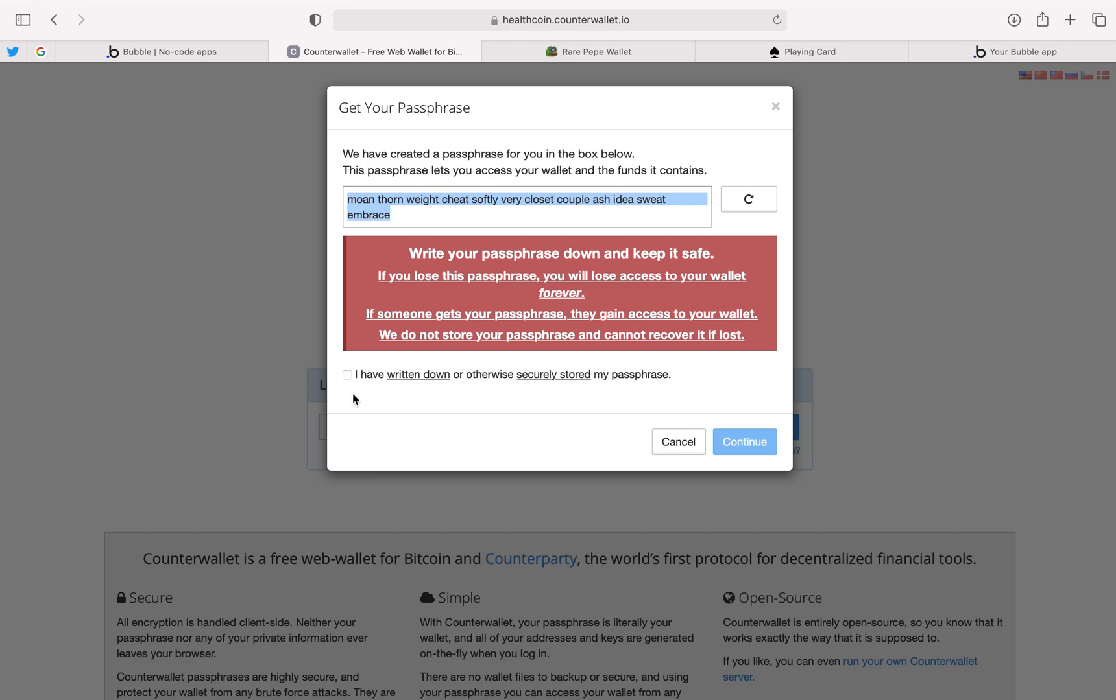
left_click(347, 373)
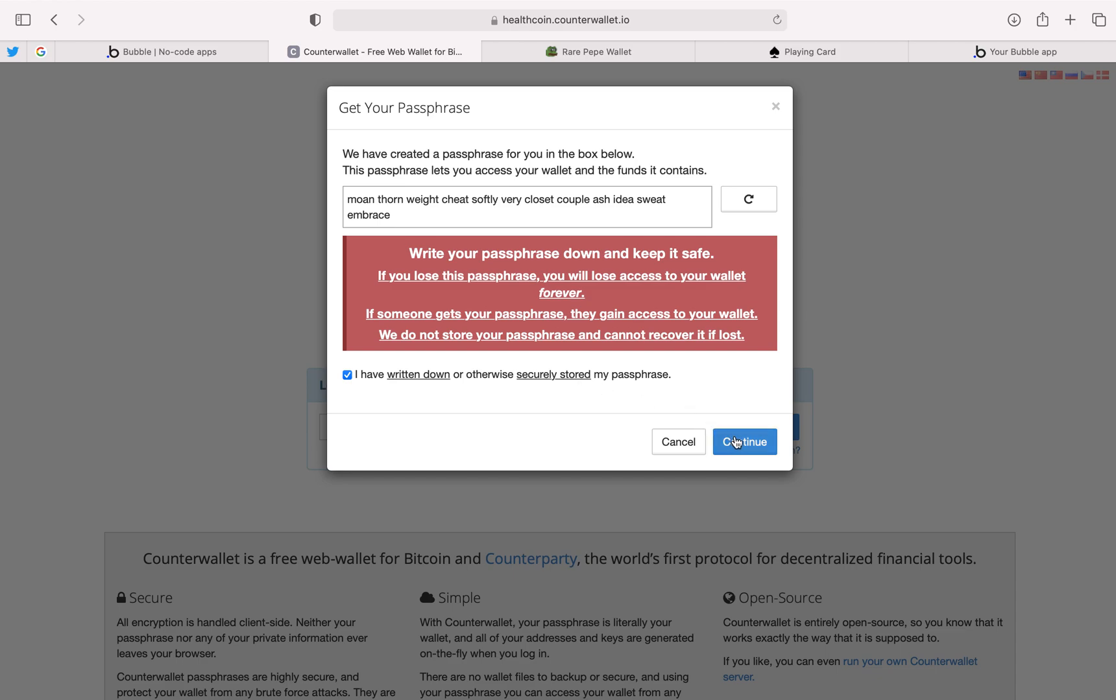
- Finish wallet creation, skipping the quick access URL and dismissing the wallet-ready notice
left_click(745, 441)
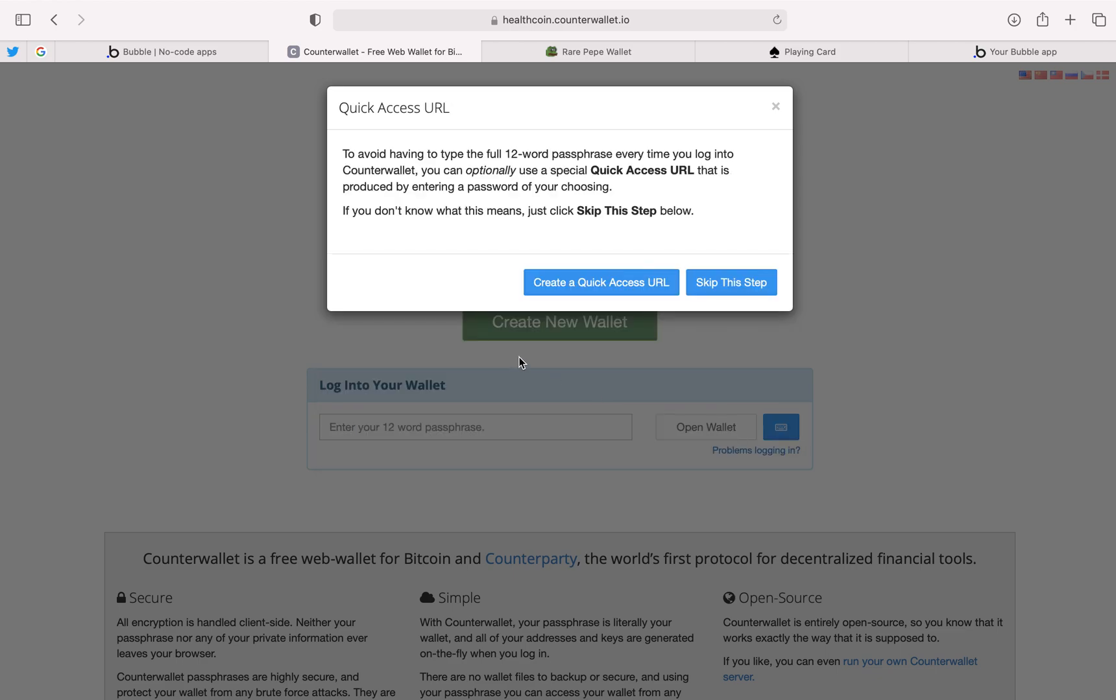
mouse_move(590, 288)
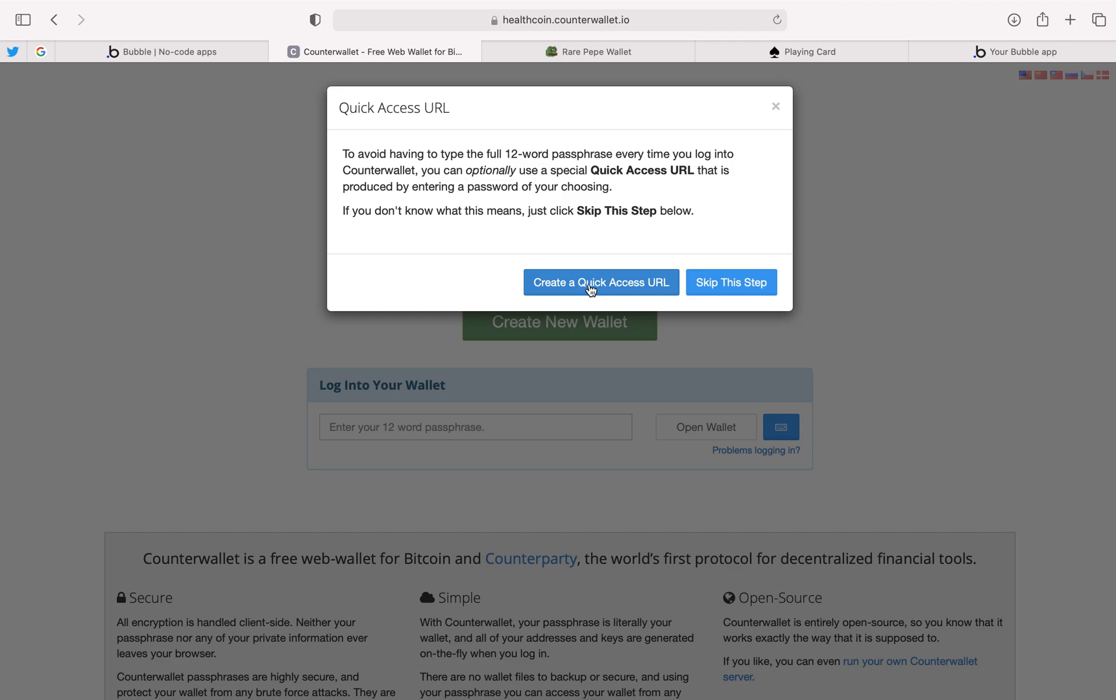
mouse_move(716, 287)
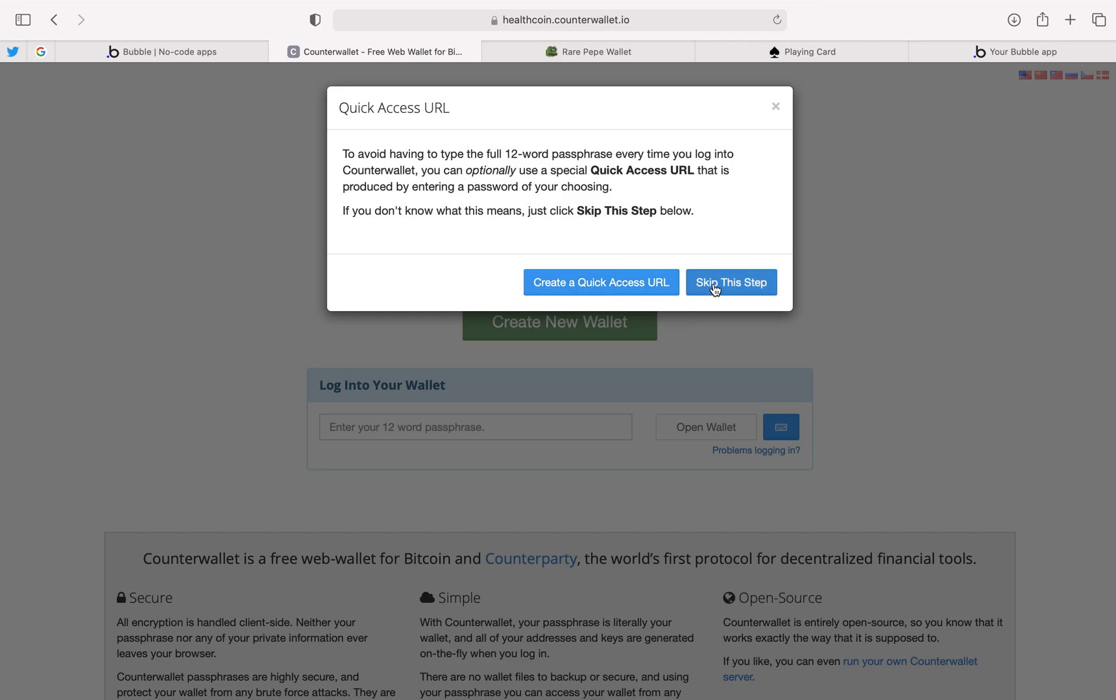
left_click(731, 282)
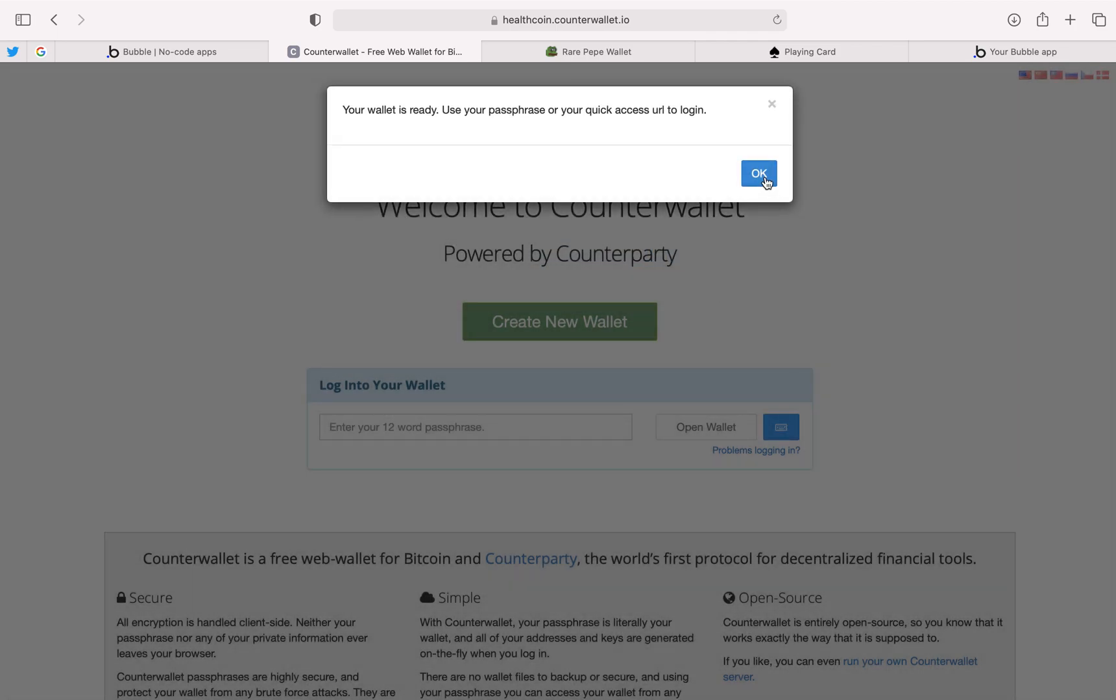
left_click(757, 173)
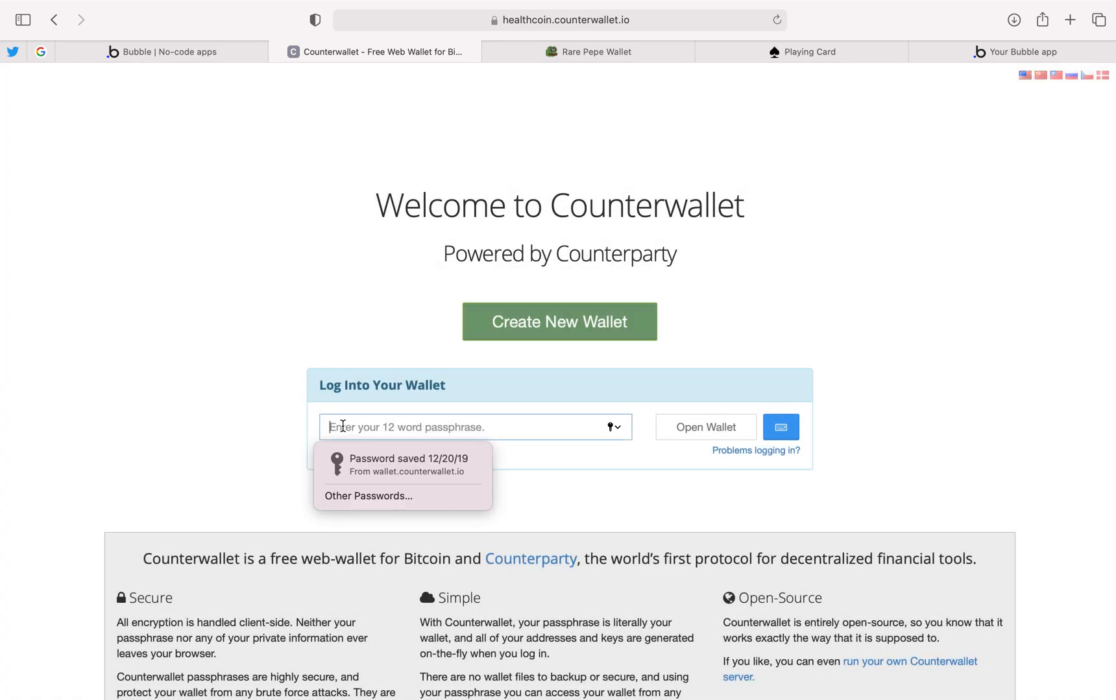
- Log in with the saved passphrase and accept the License Agreement terms
left_click(408, 465)
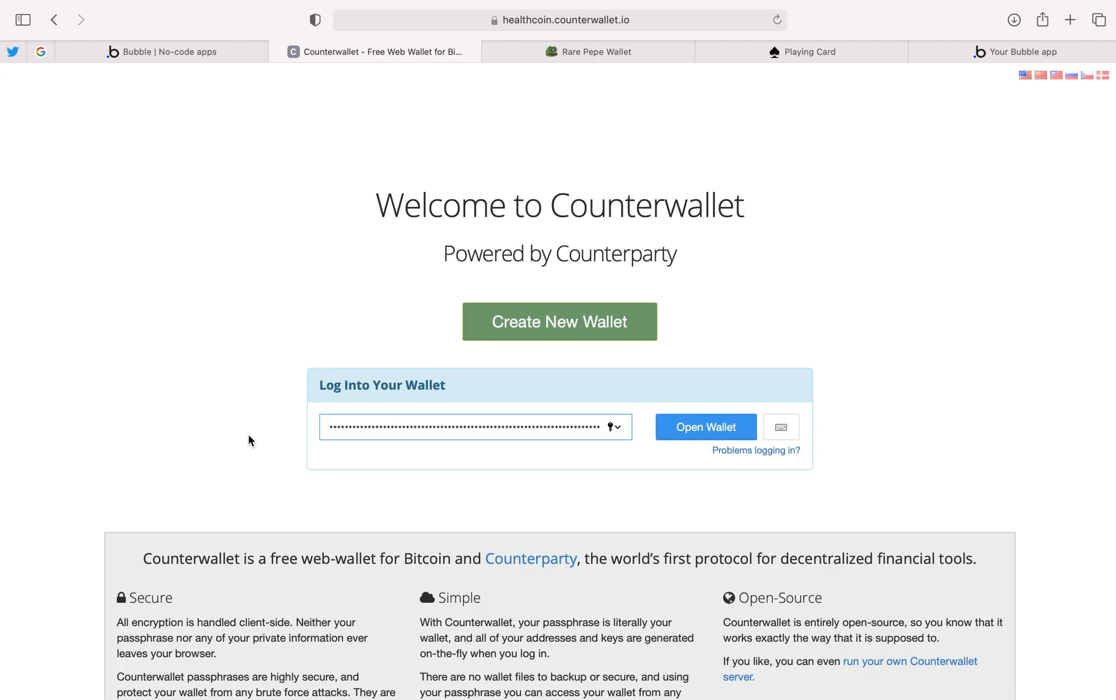
mouse_move(720, 436)
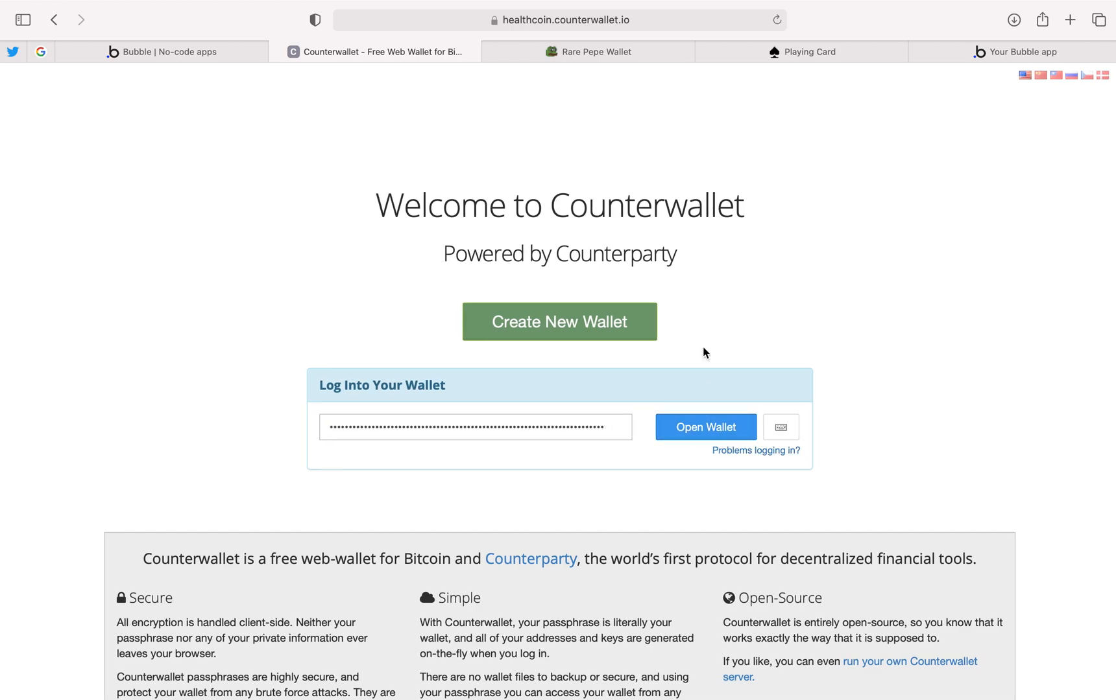
left_click(705, 427)
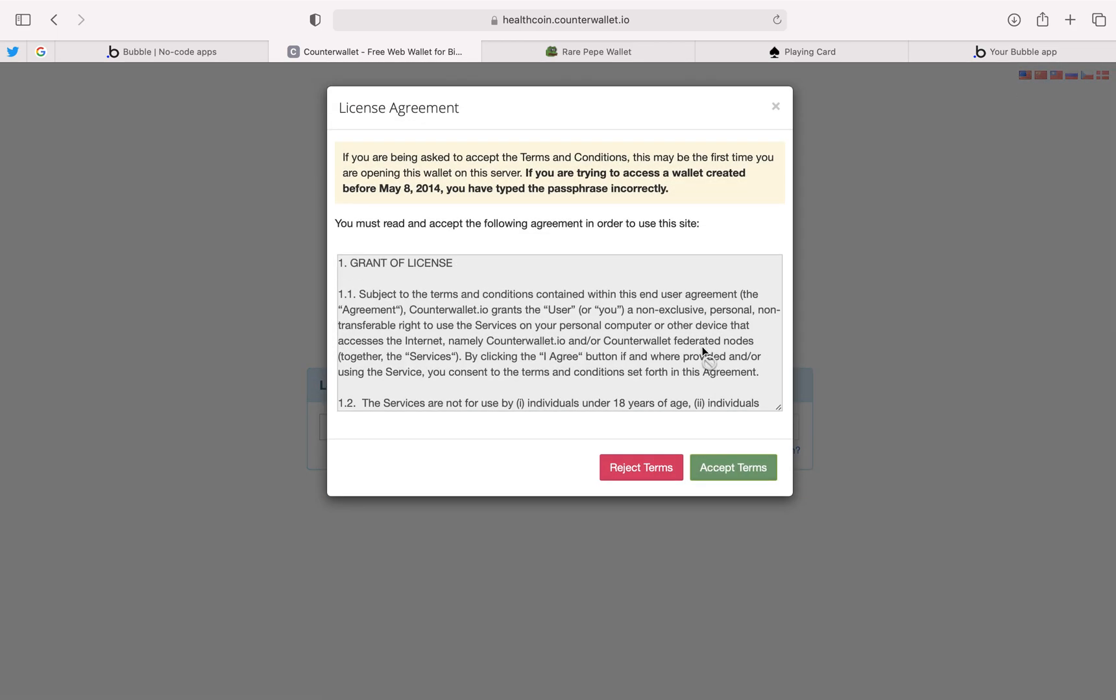
scroll("down", 3)
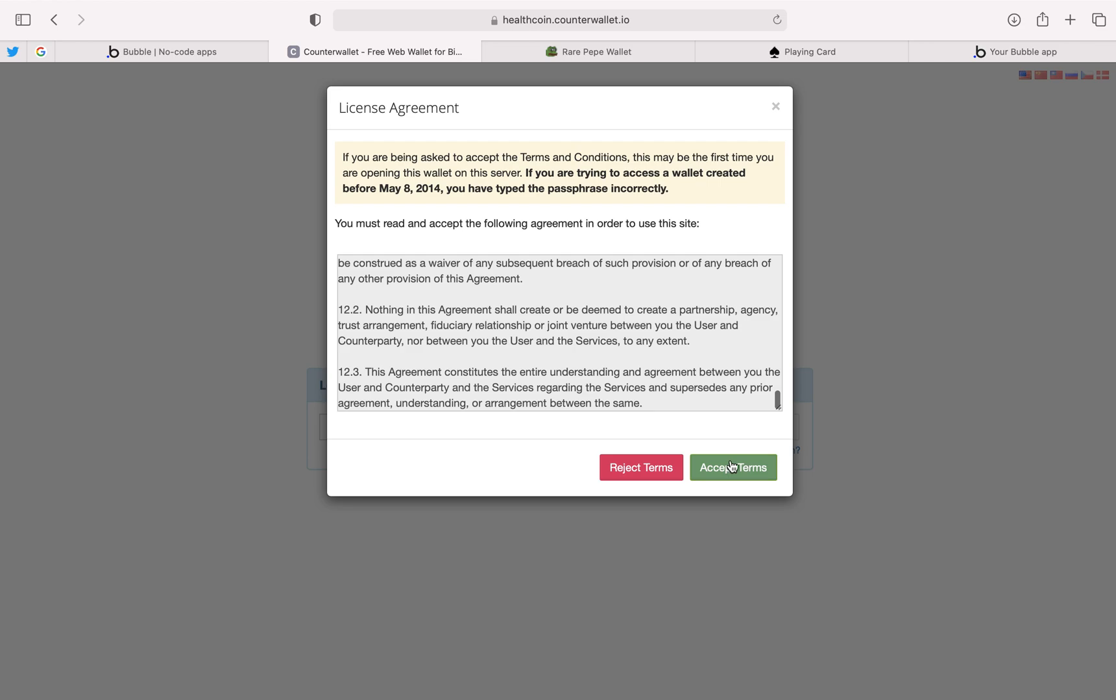
left_click(733, 467)
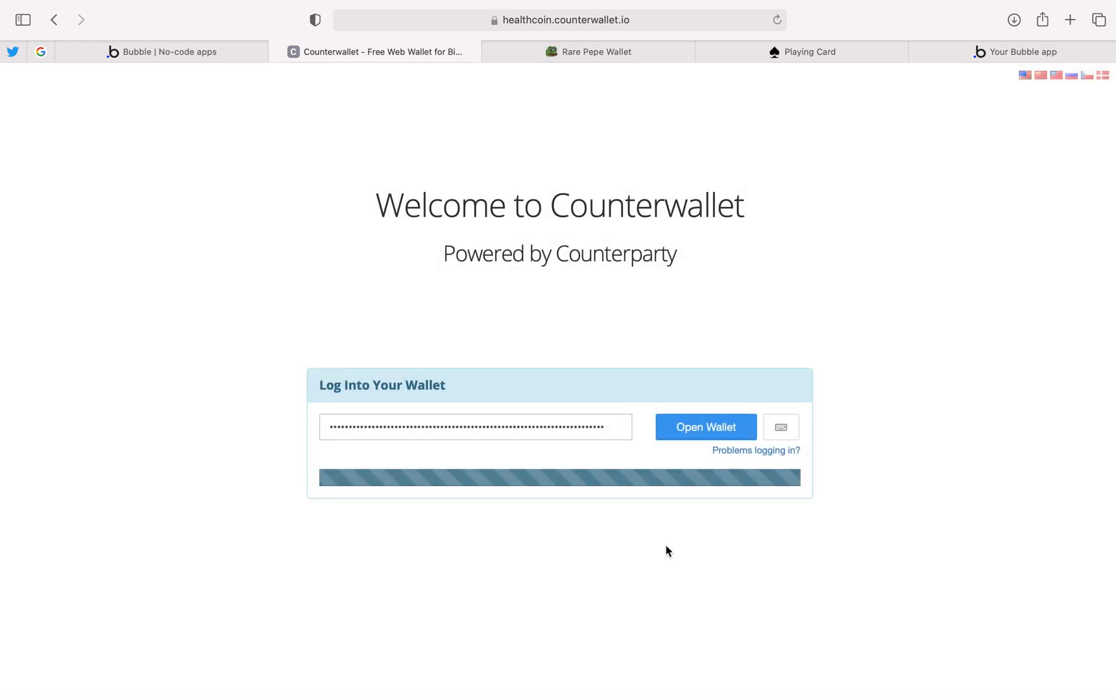
- Decline Safari's save-password prompt to reach My Account Balances with two zero-balance addresses
left_click(705, 427)
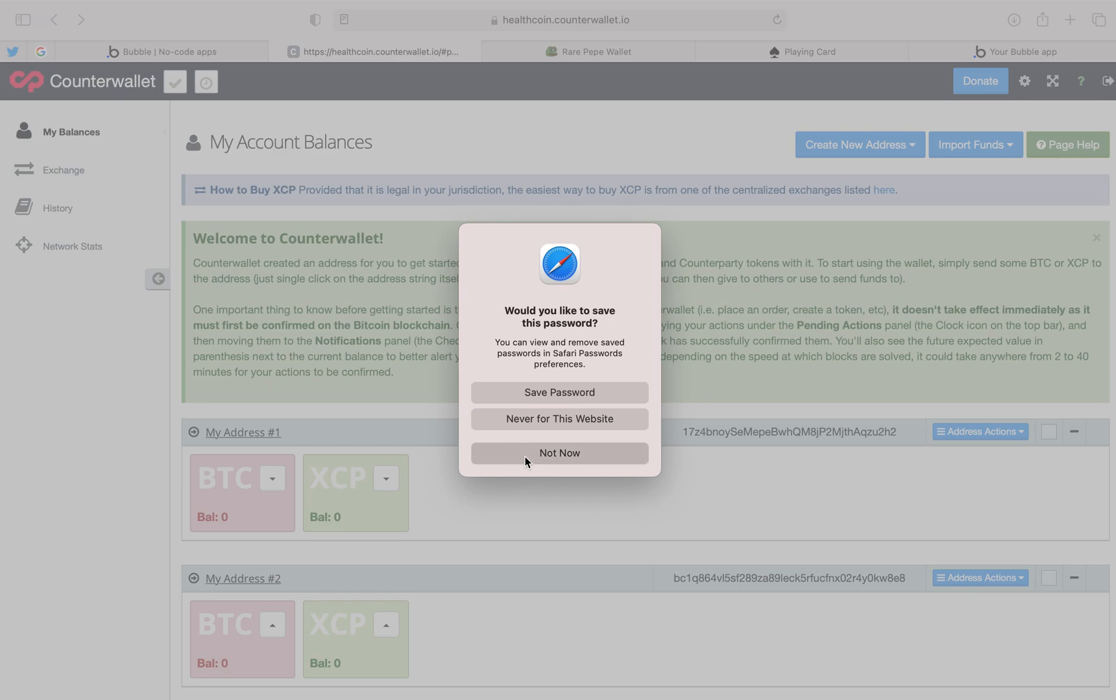
left_click(559, 453)
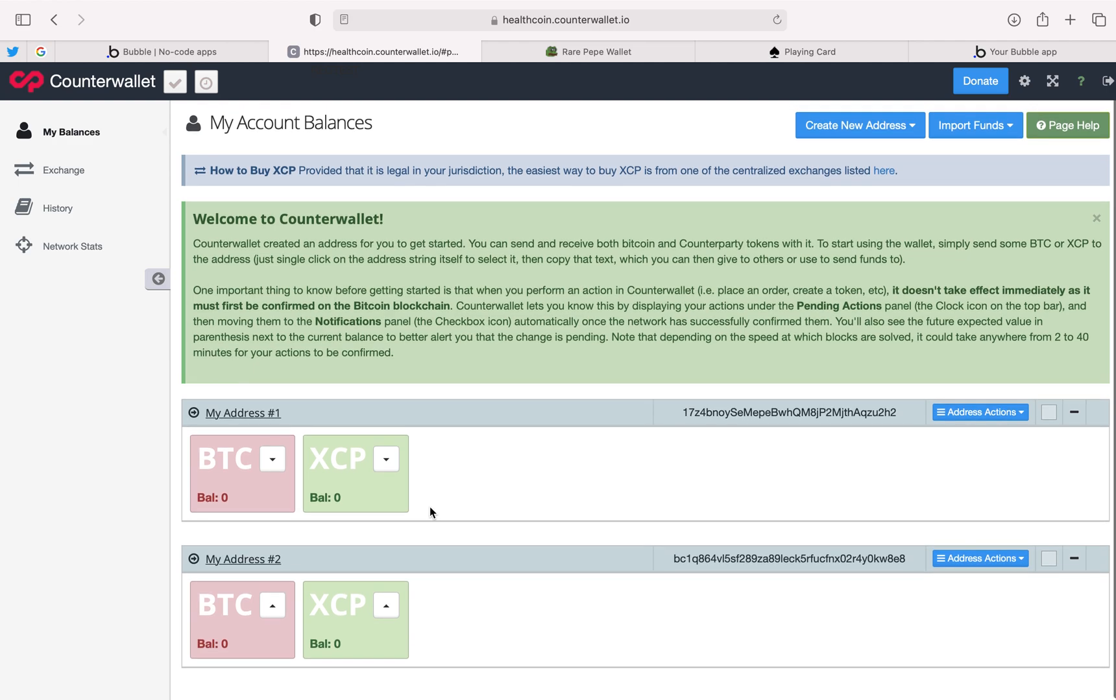
mouse_move(286, 440)
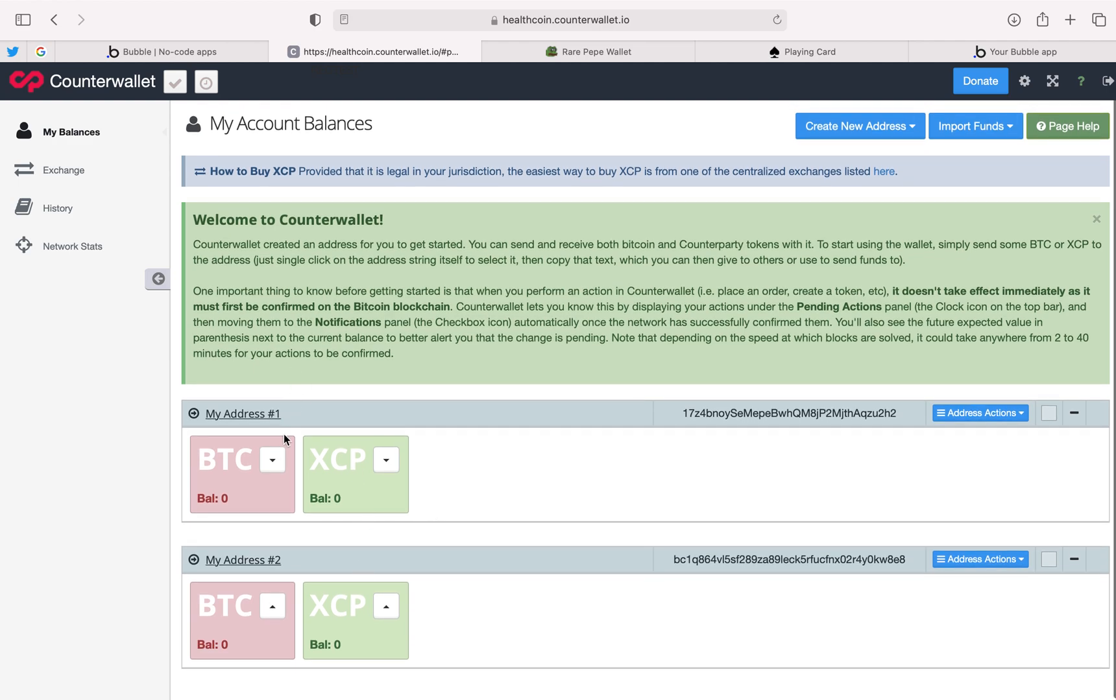
mouse_move(454, 439)
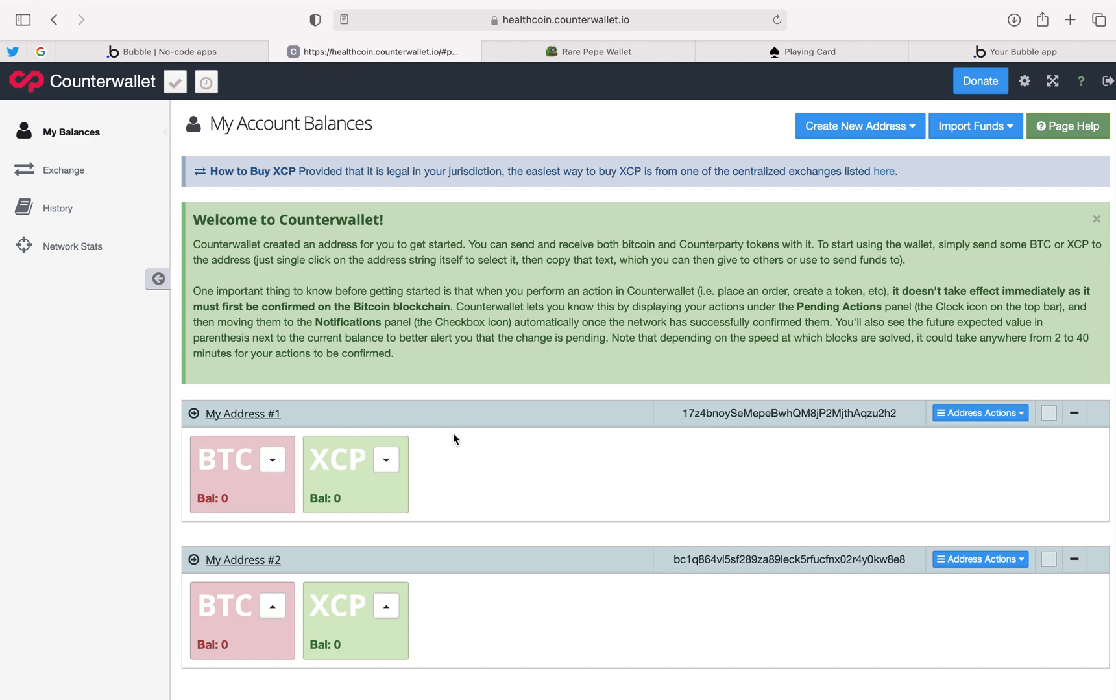
mouse_move(480, 468)
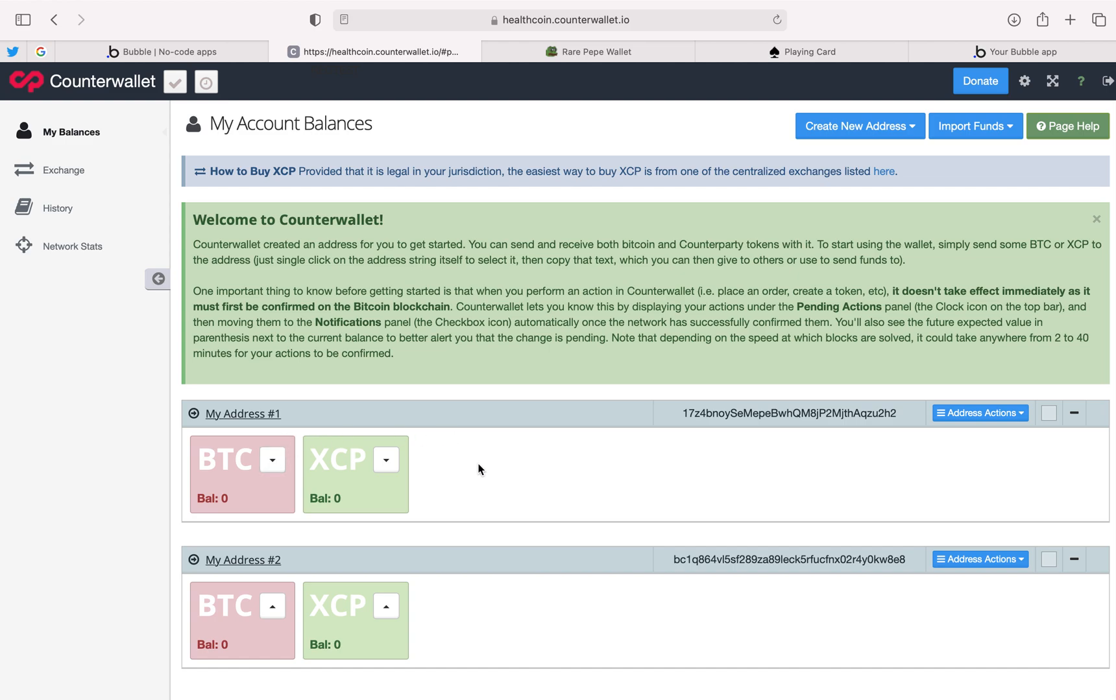
mouse_move(651, 482)
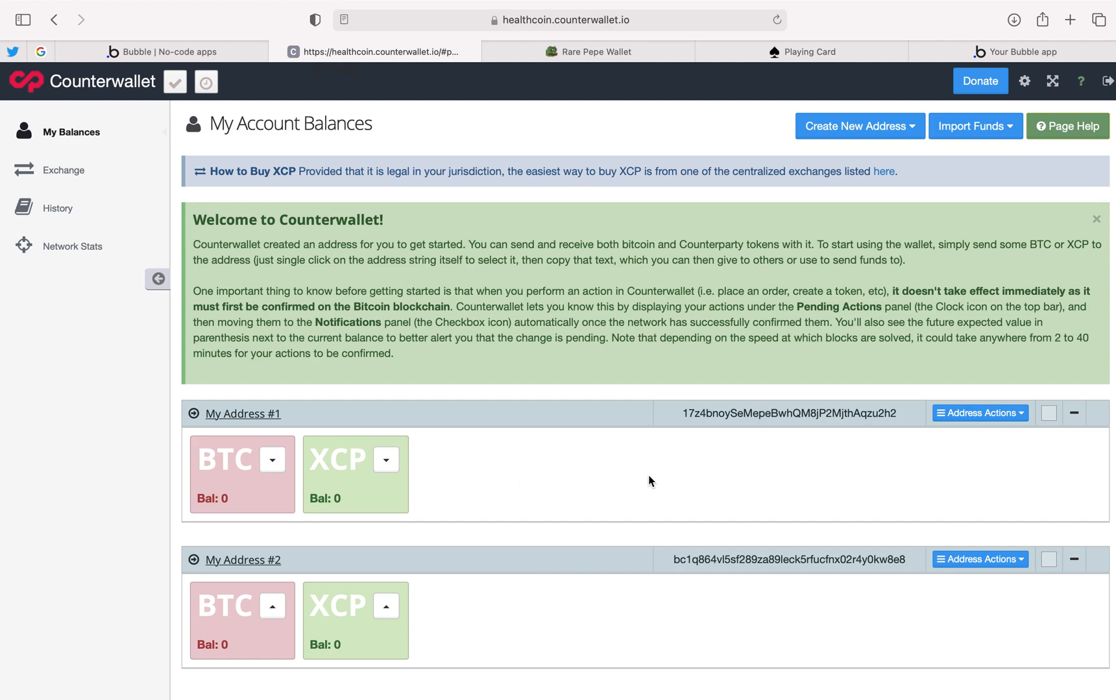
mouse_move(657, 480)
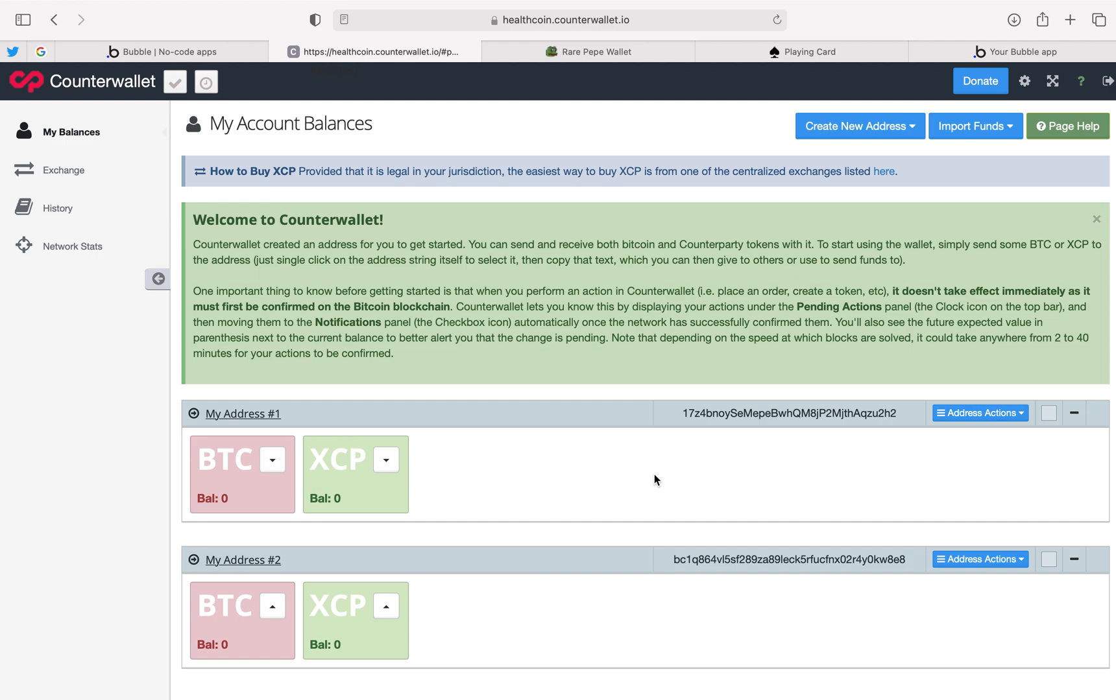
mouse_move(659, 474)
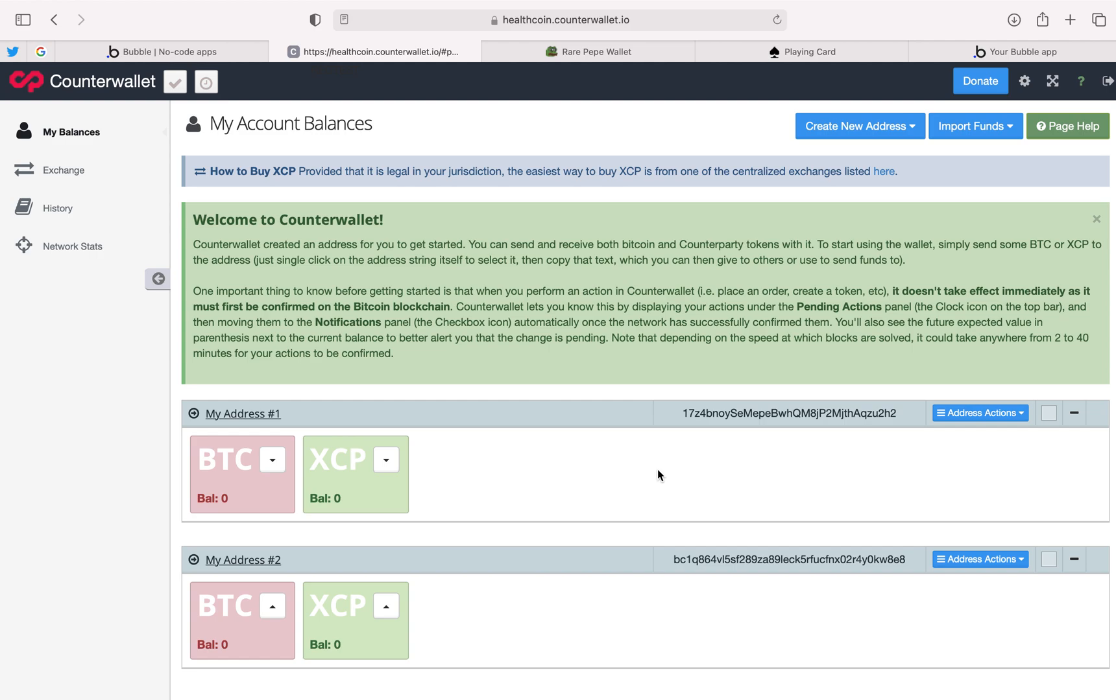
mouse_move(672, 443)
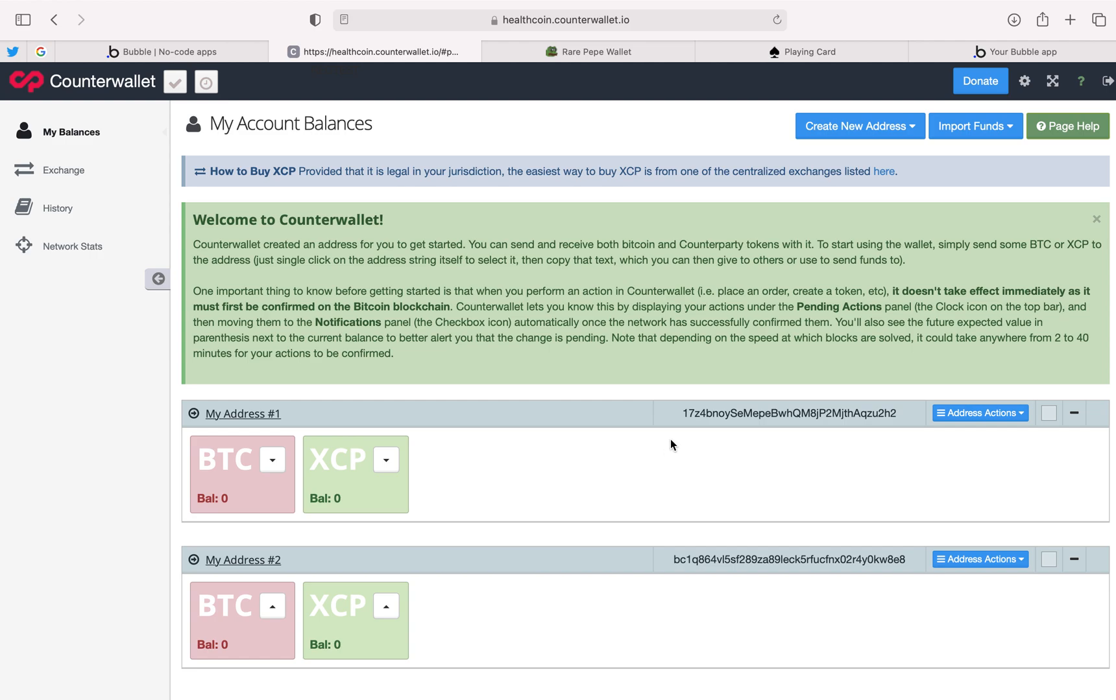
mouse_move(978, 424)
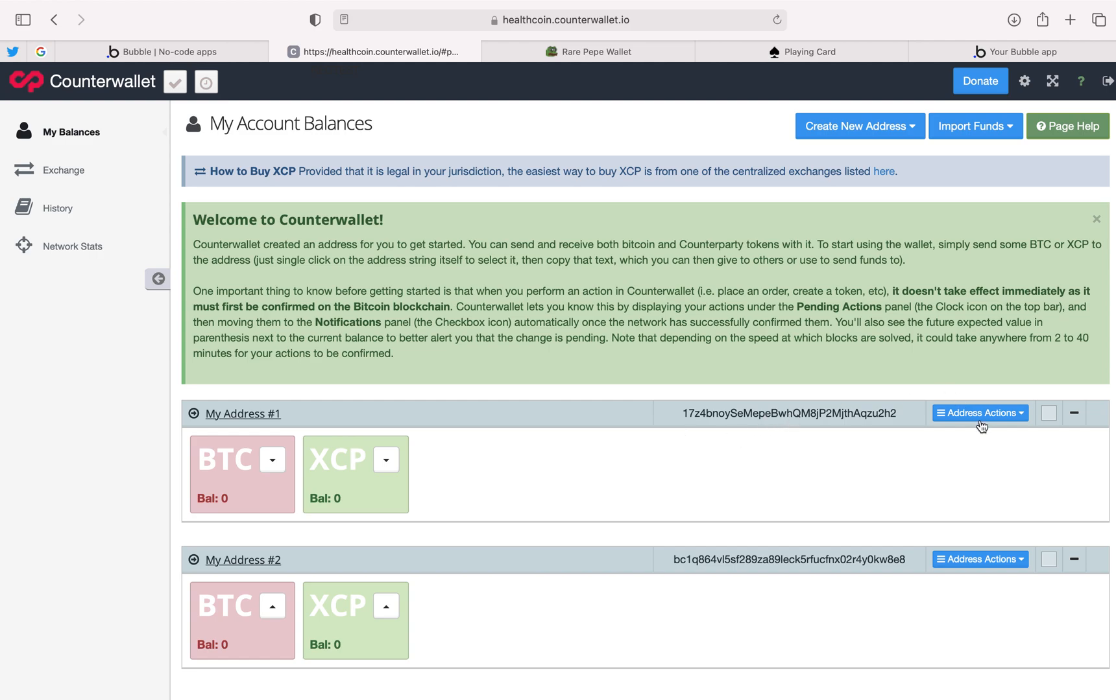
left_click(979, 412)
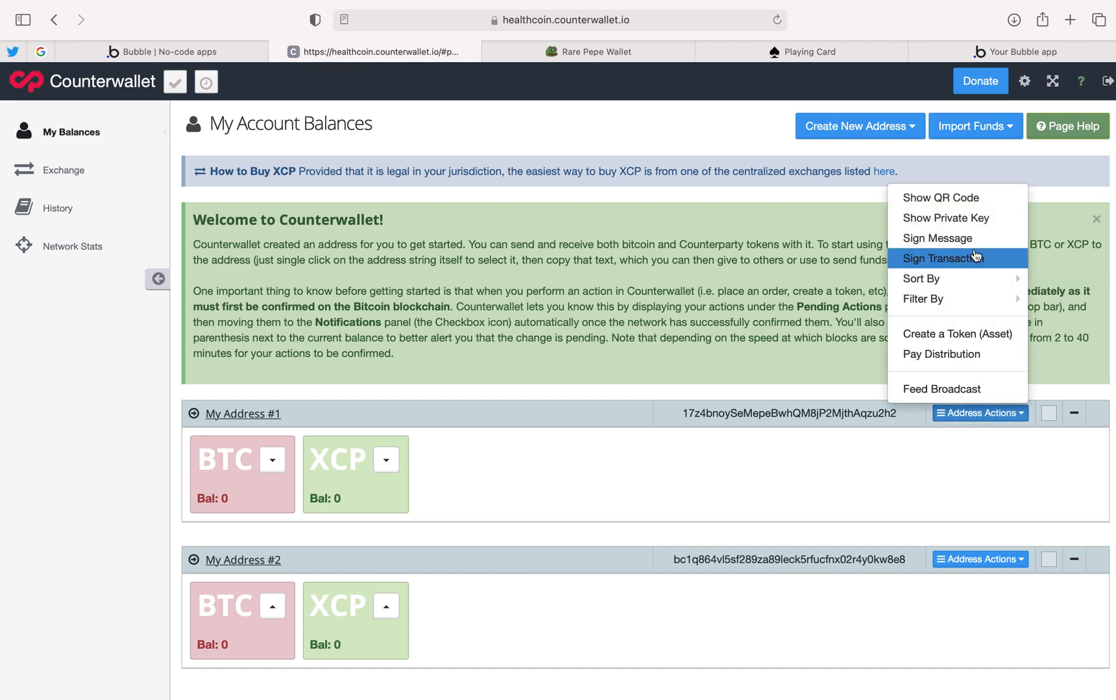
left_click(939, 197)
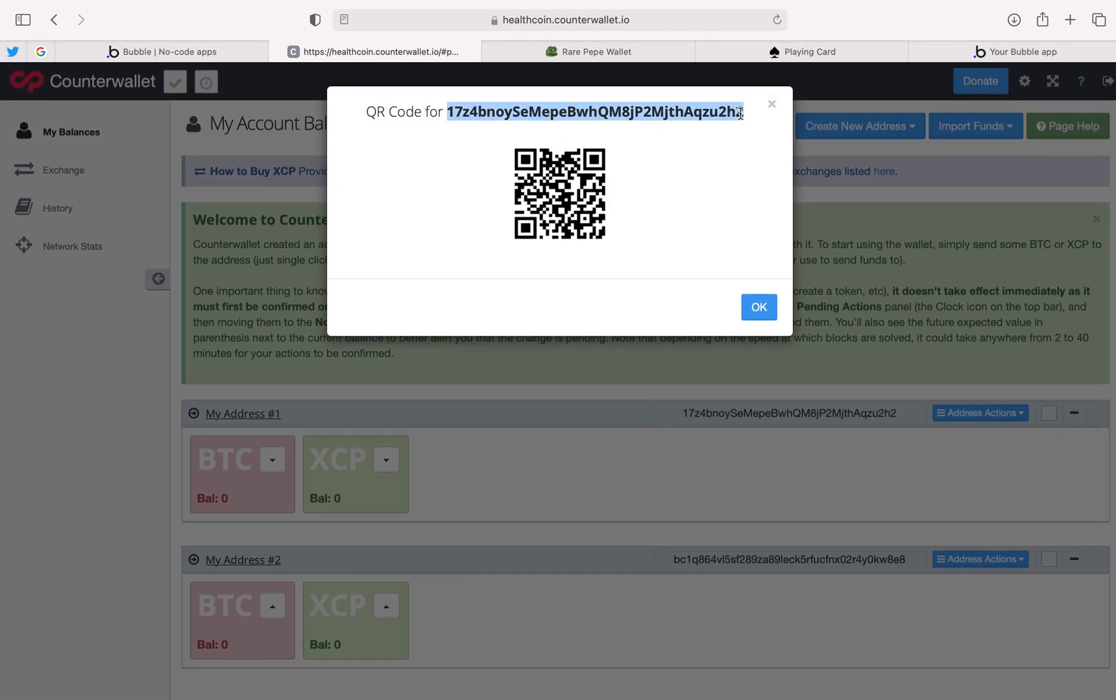
mouse_move(565, 111)
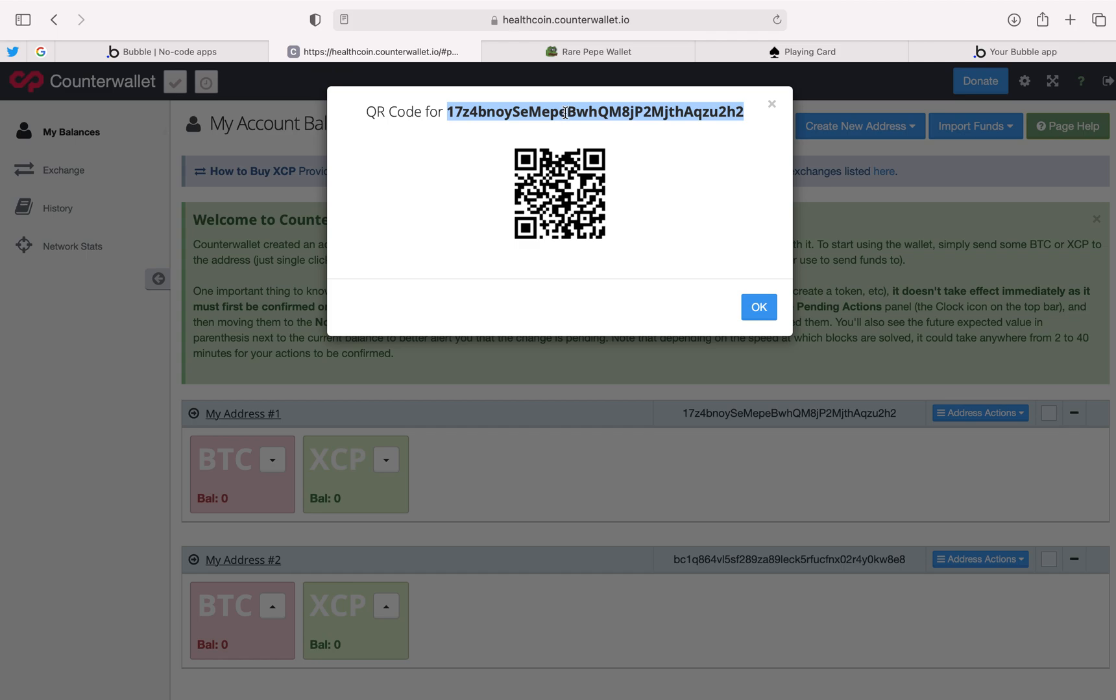
mouse_move(307, 428)
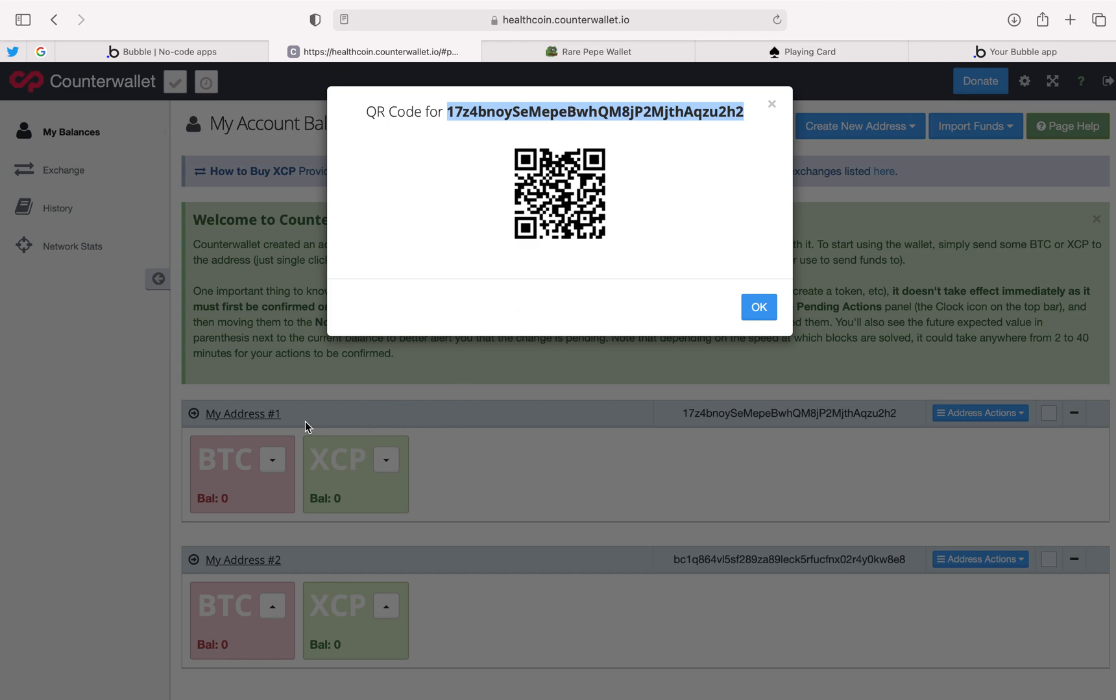
left_click(757, 307)
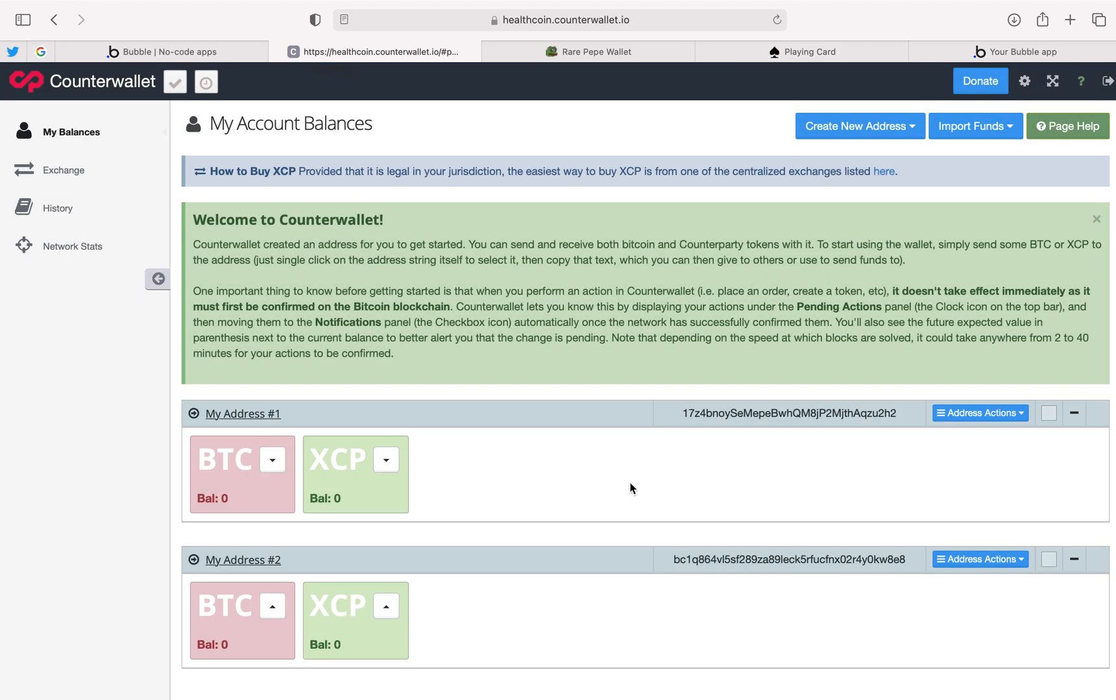
mouse_move(620, 489)
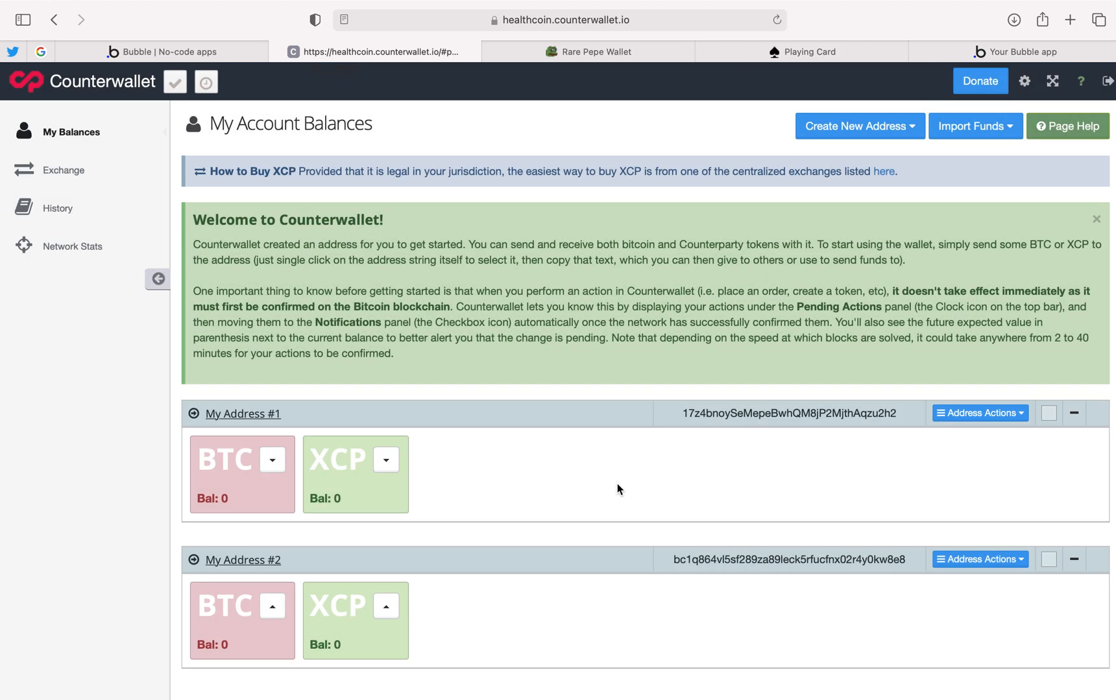